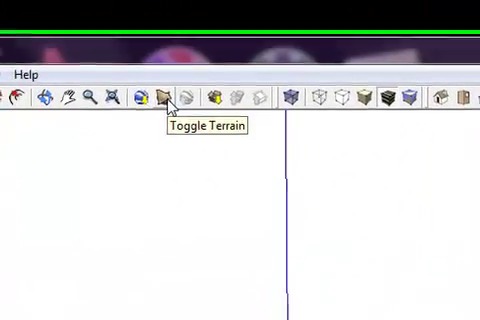
# Step: Intersect the selected stacked rectangles with the terrain model via Intersect with Model
pyautogui.click(168, 96)
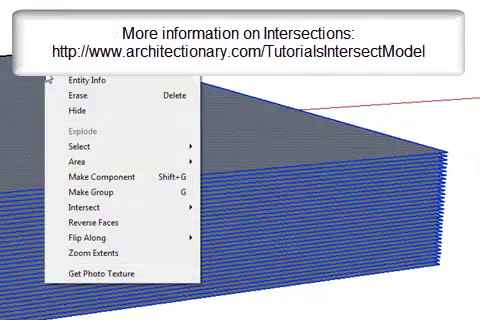
pyautogui.moveTo(88, 206)
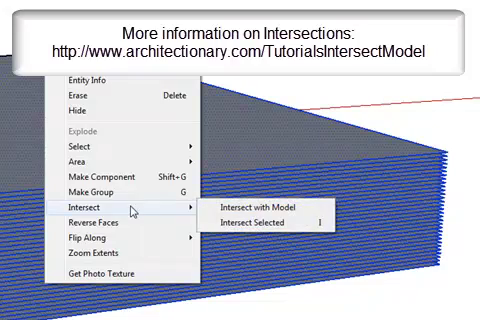
pyautogui.moveTo(300, 208)
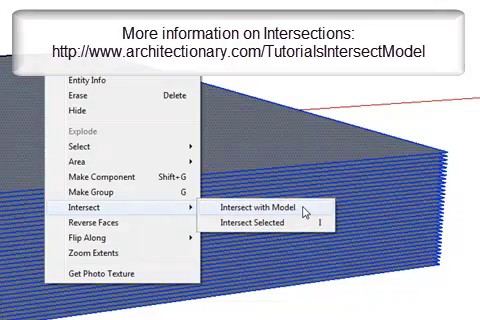